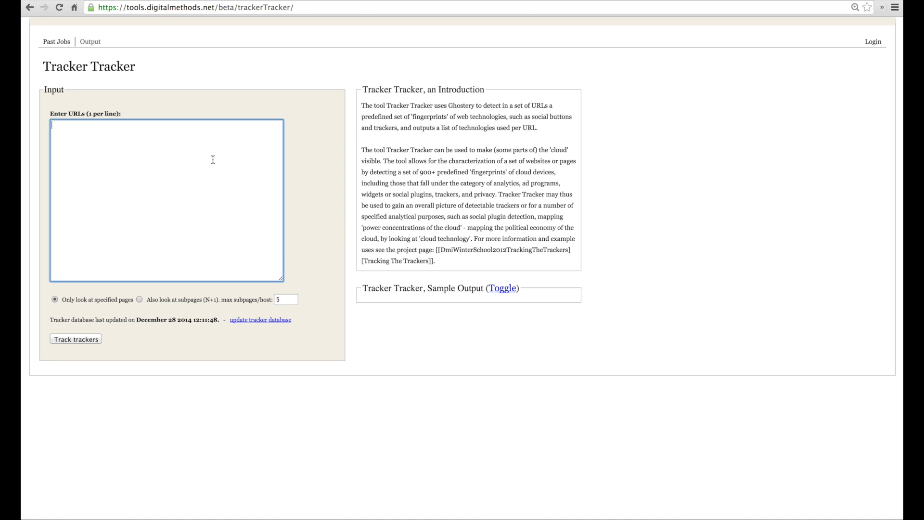
text(http://www.theguardian.com/)
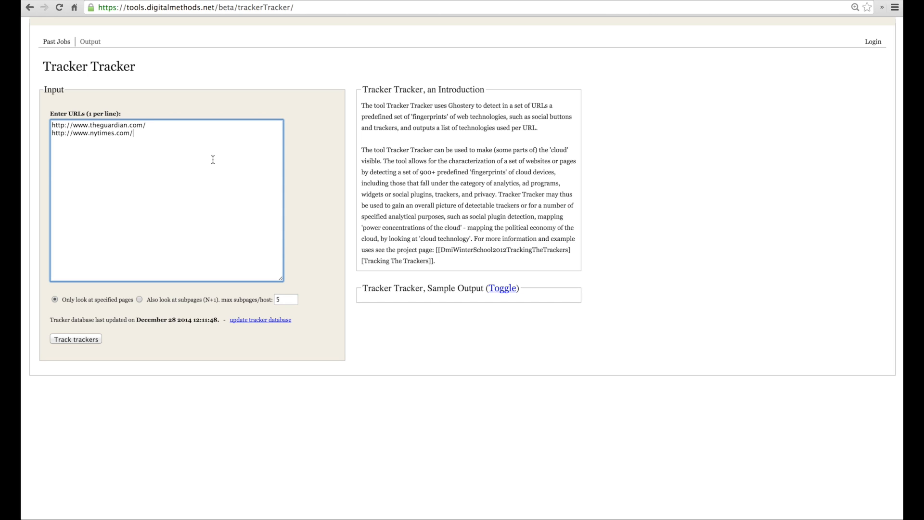
mouse_move(109, 298)
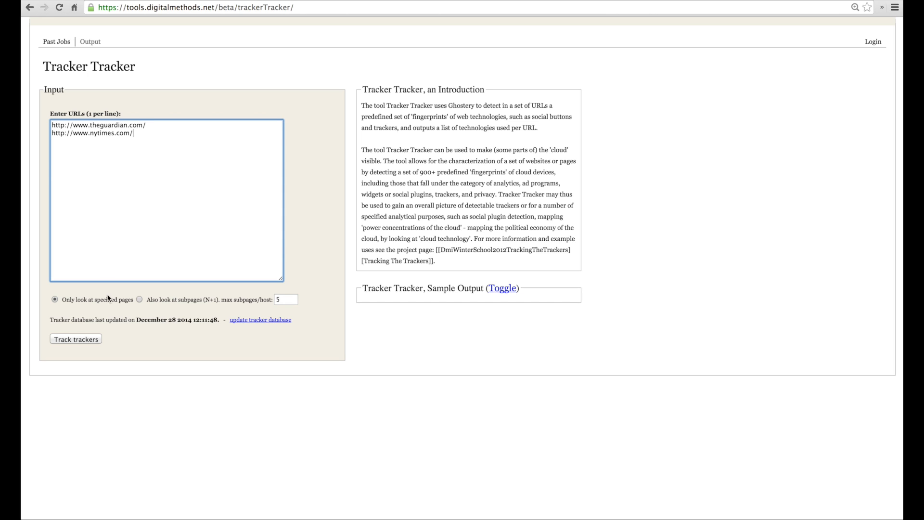
mouse_move(197, 353)
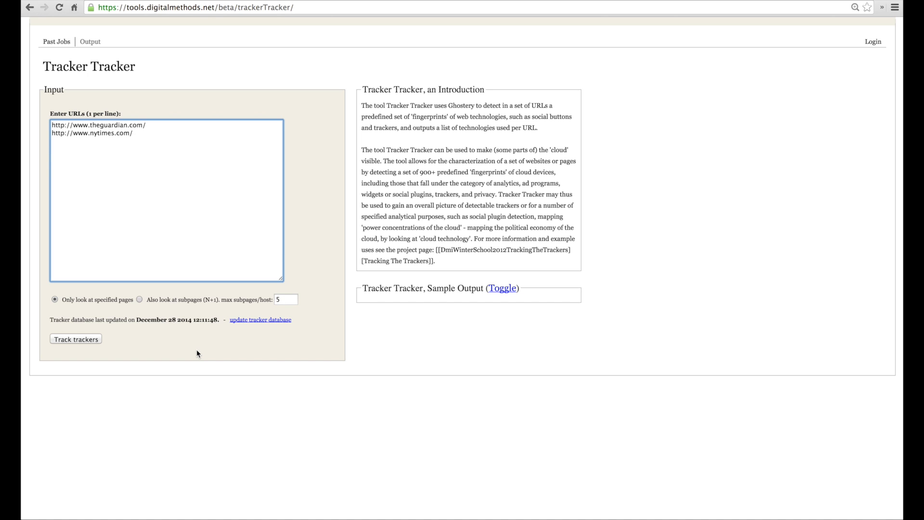
Enable subpage scanning with max 2 subpages per host and start tracking both sites
click(133, 132)
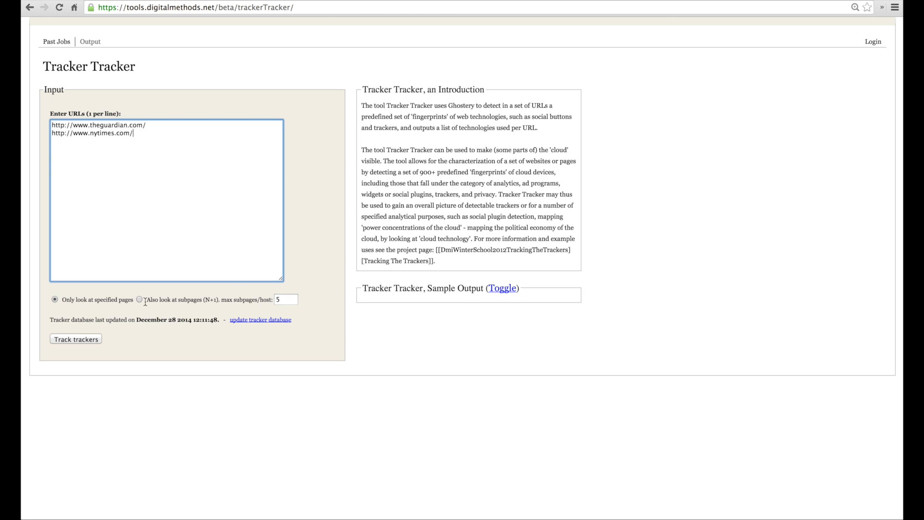
click(139, 300)
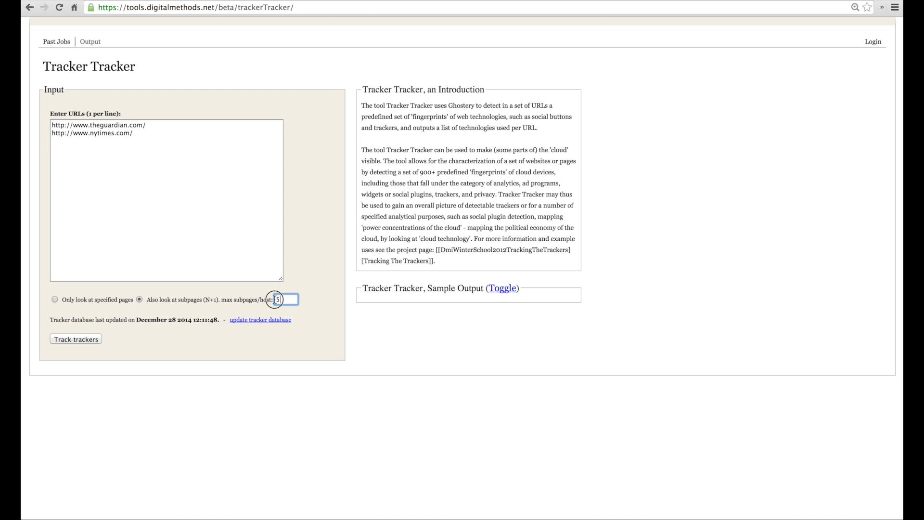
text(2)
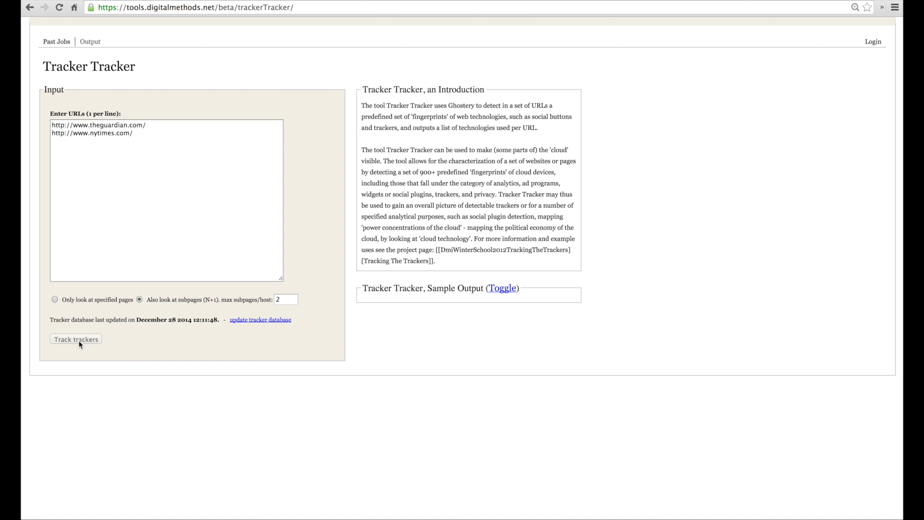
click(75, 339)
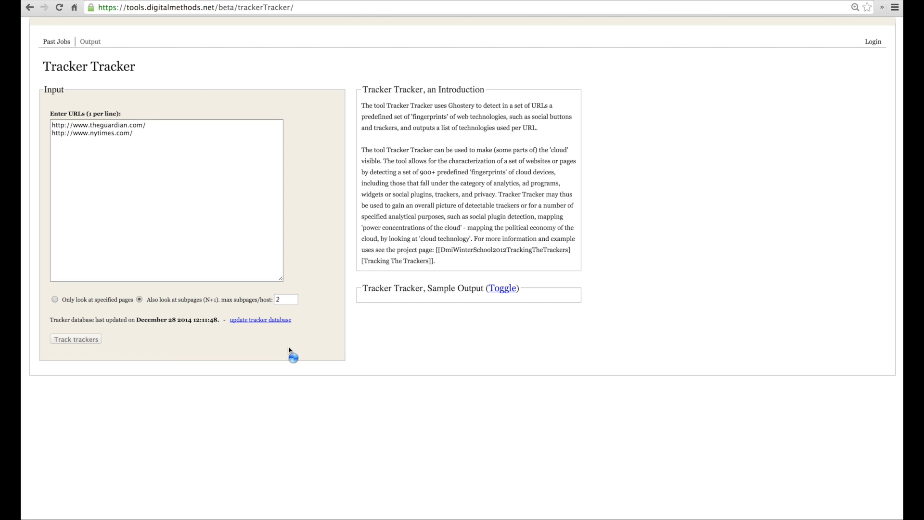
Let the run finish and bring the results table of detected tracker patterns into view
click(75, 339)
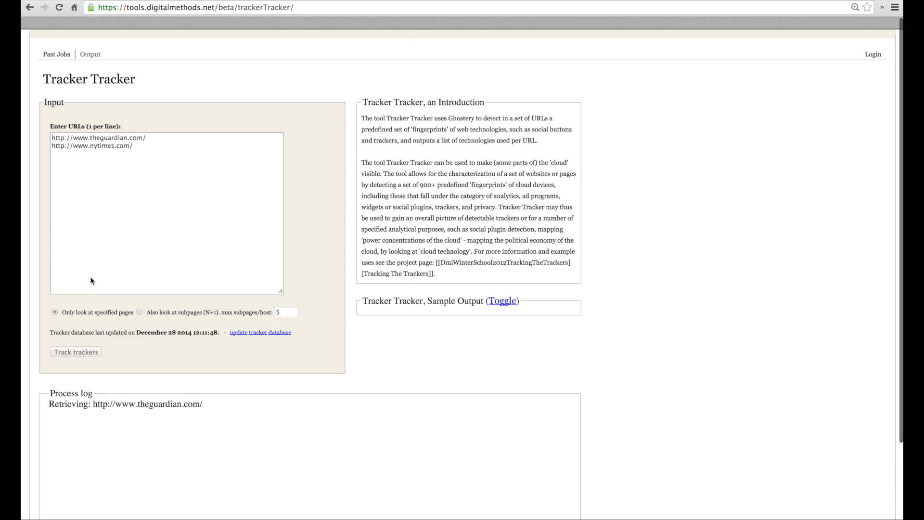
click(142, 298)
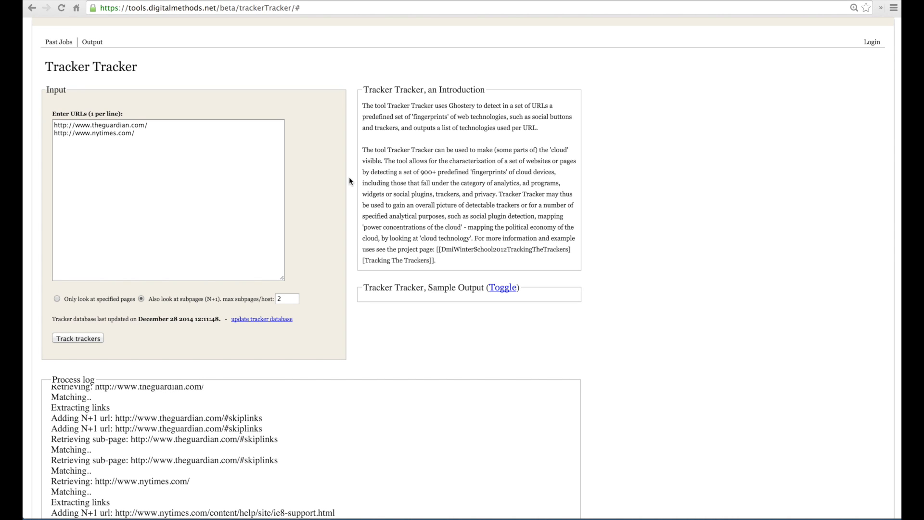
mouse_move(663, 402)
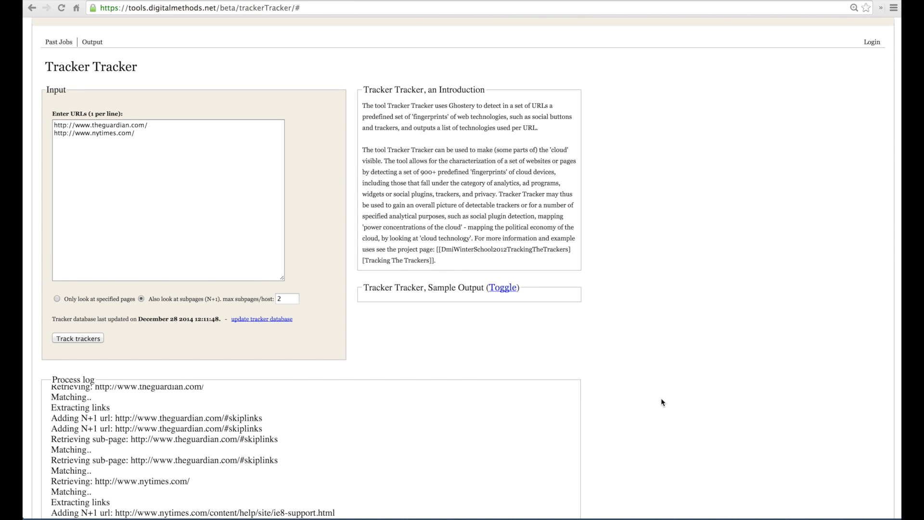
scroll(down, 3)
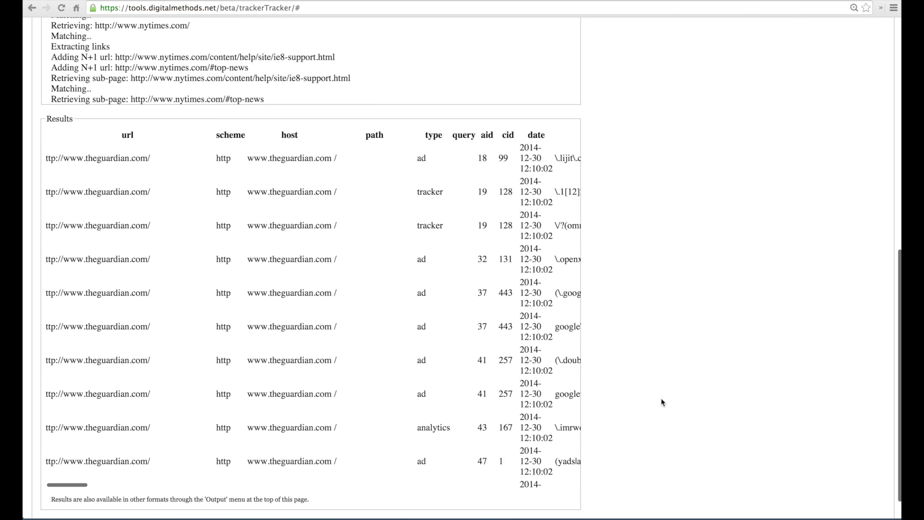
scroll(down, 3)
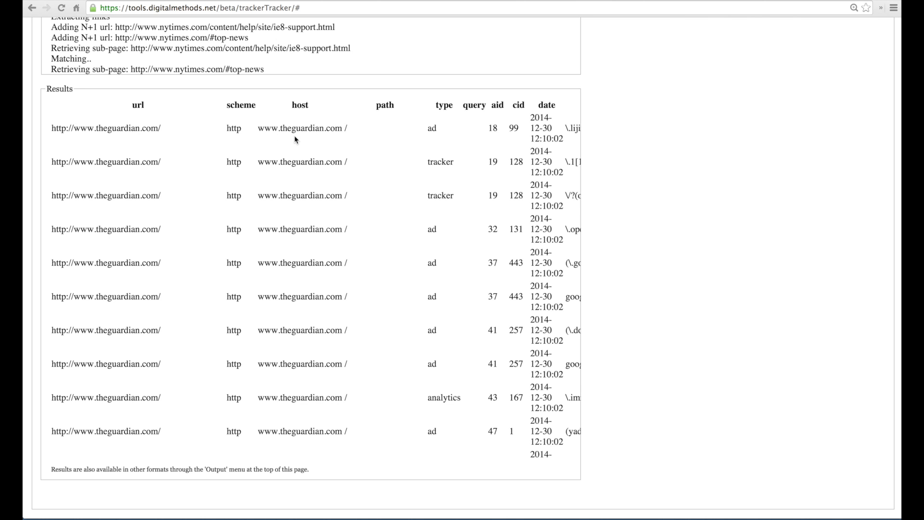
scroll(right, 3)
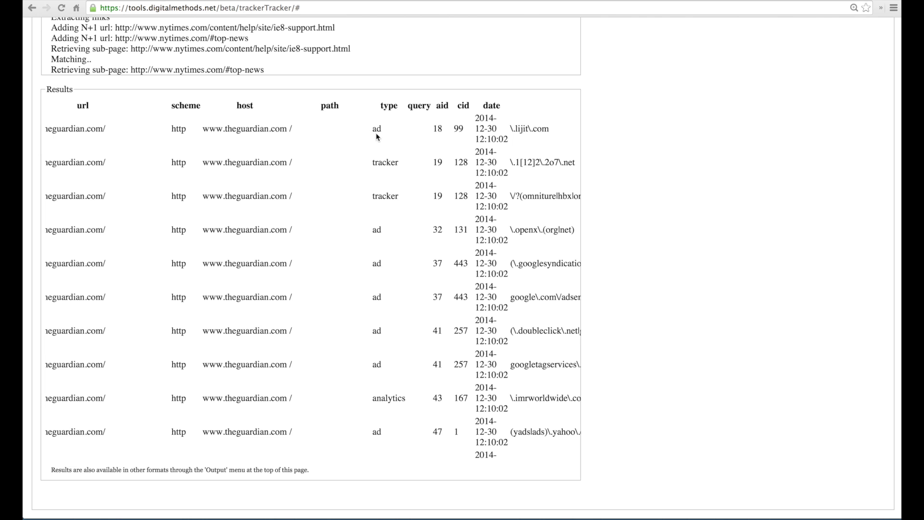
scroll(down, 3)
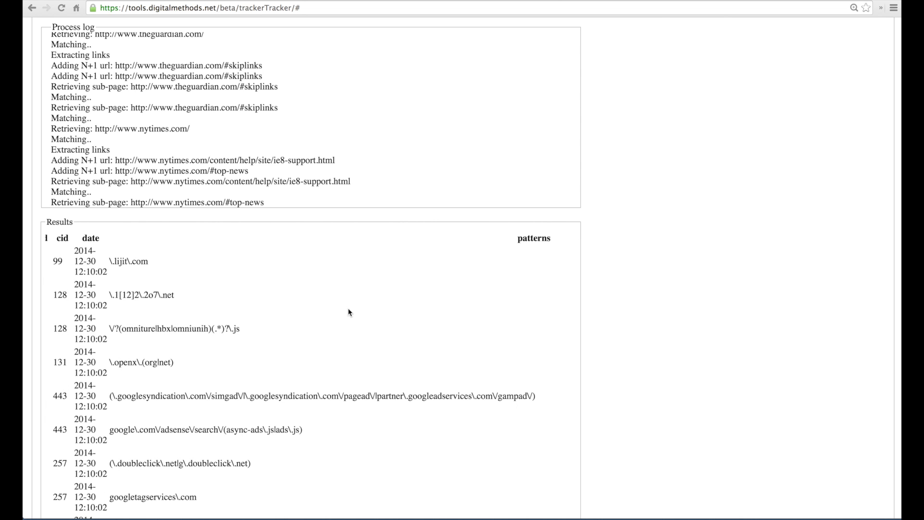
mouse_move(185, 393)
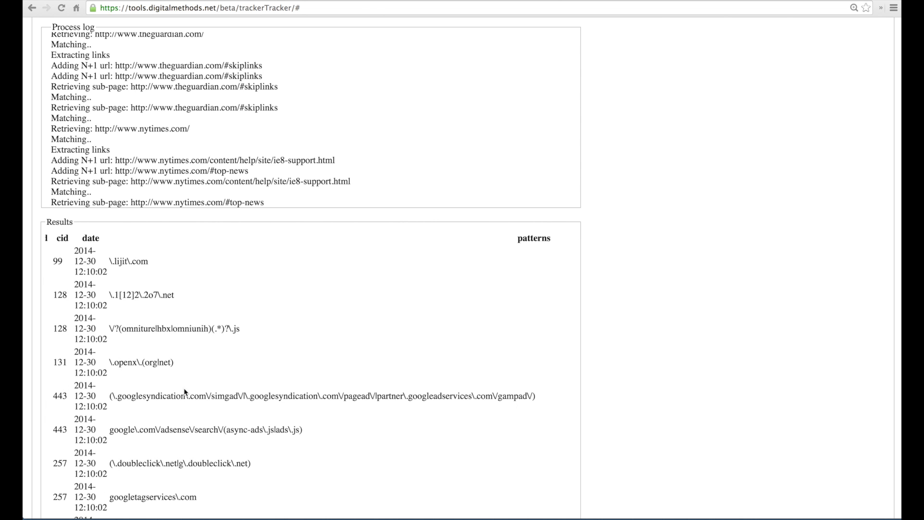
mouse_move(112, 408)
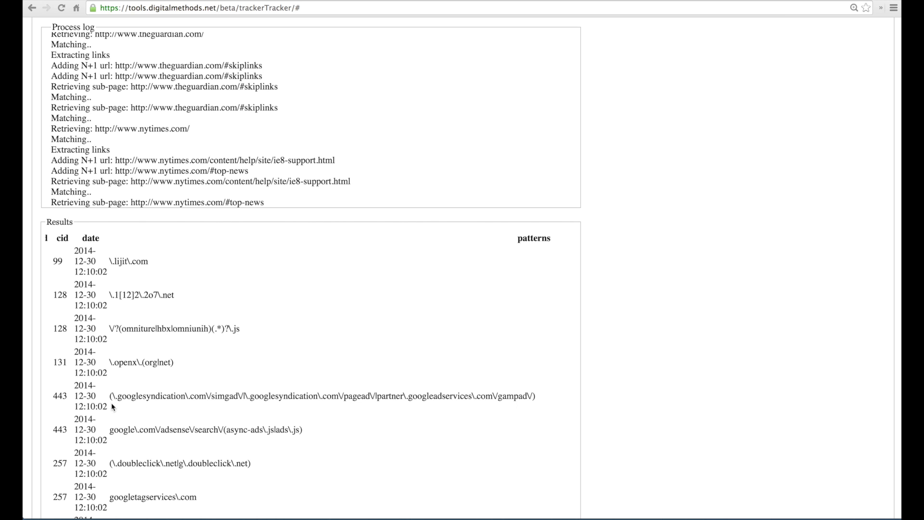
mouse_move(174, 396)
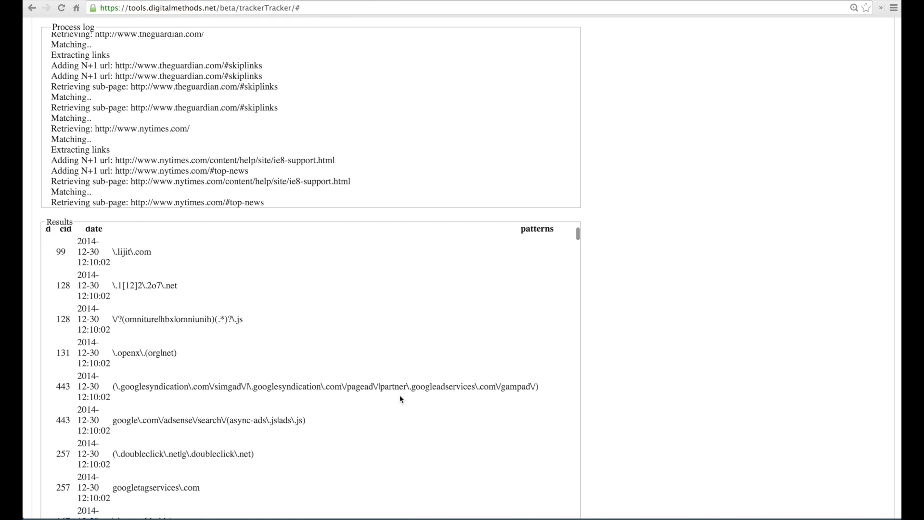
scroll(down, 3)
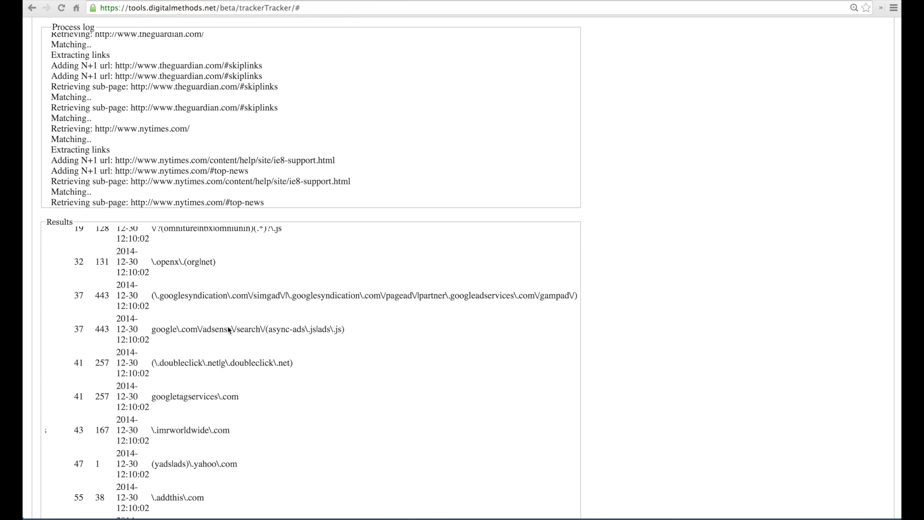
mouse_move(175, 346)
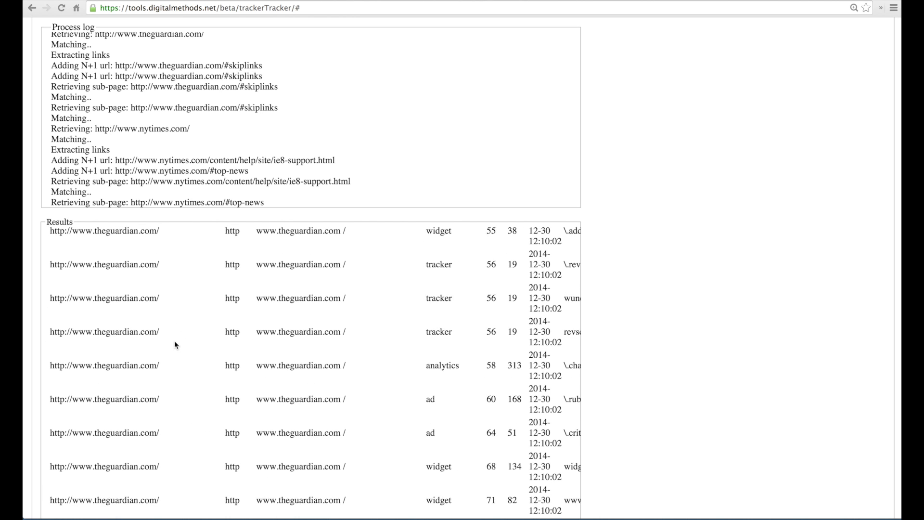
scroll(down, 3)
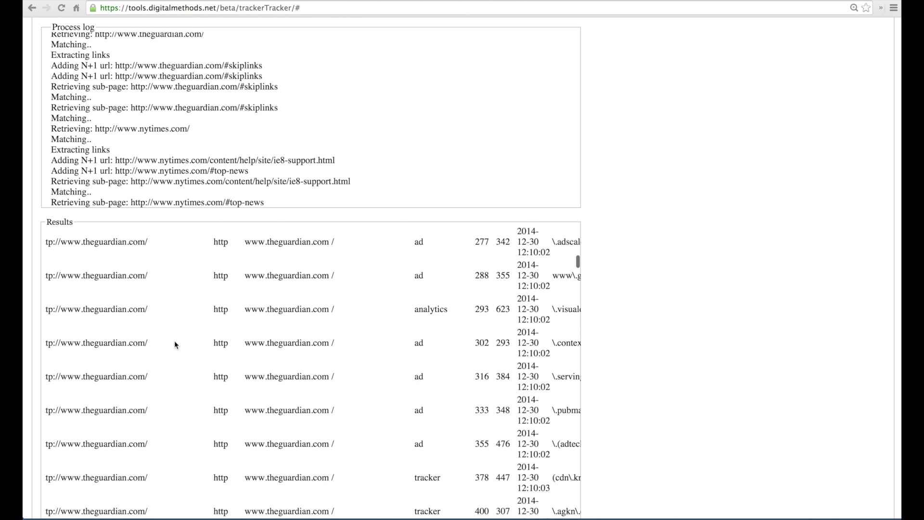
scroll(down, 3)
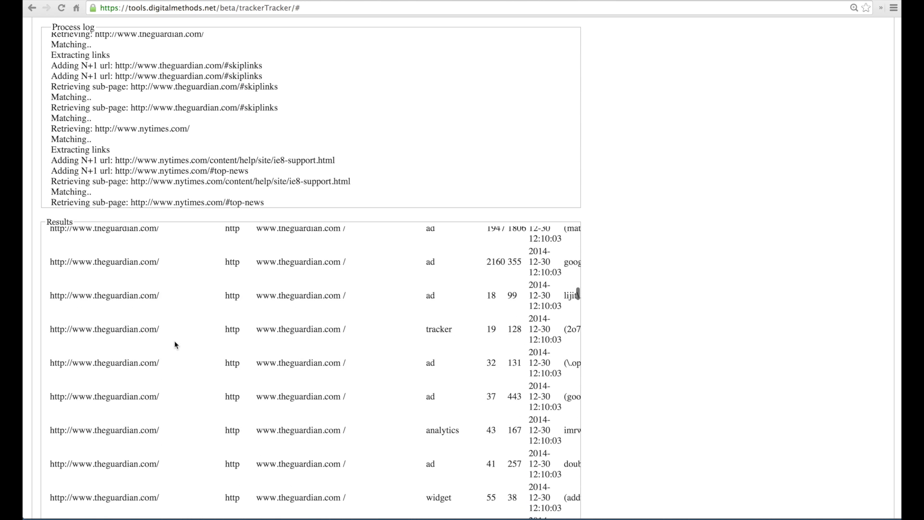
scroll(down, 3)
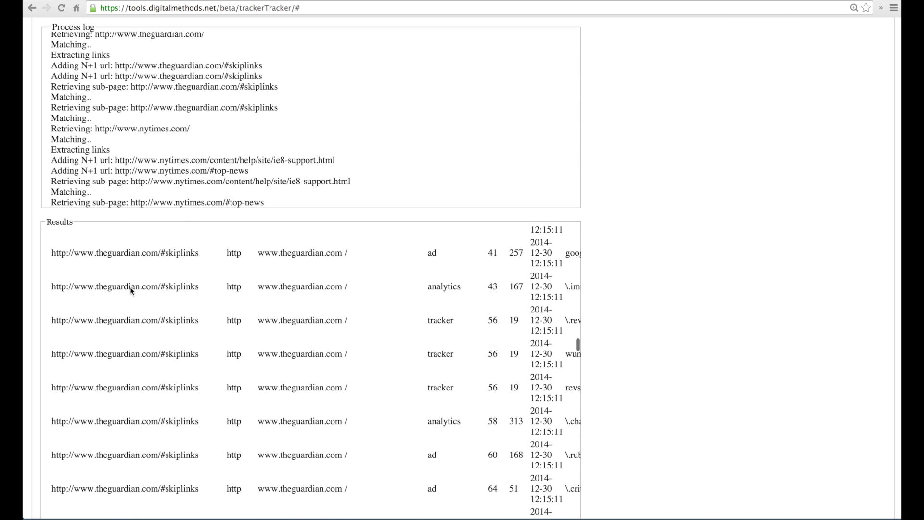
scroll(down, 3)
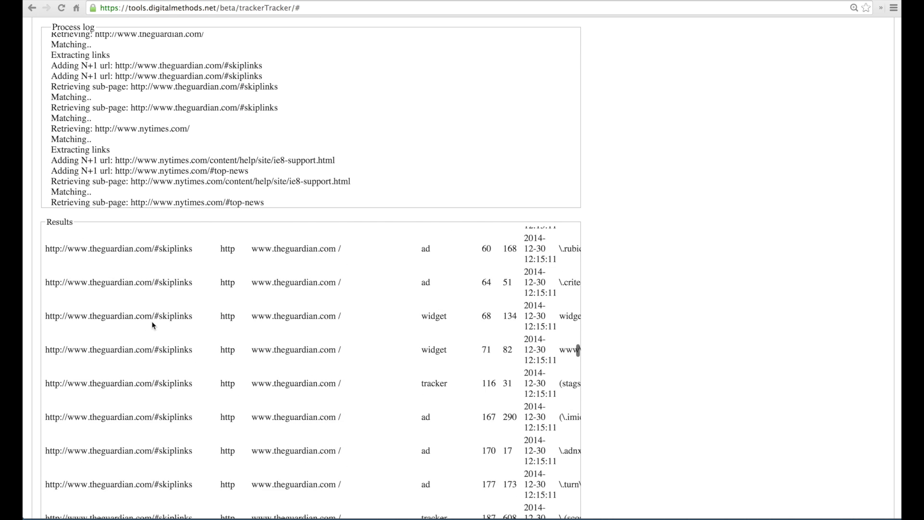
scroll(down, 3)
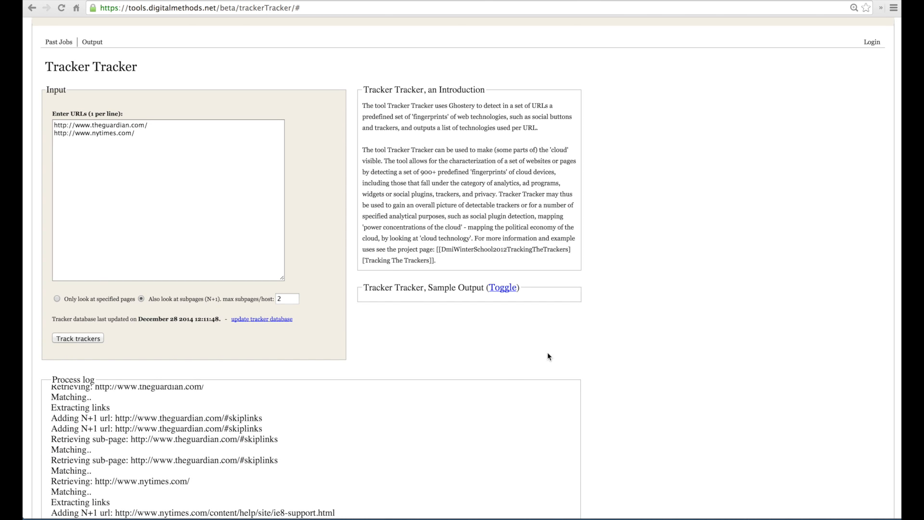
mouse_move(436, 377)
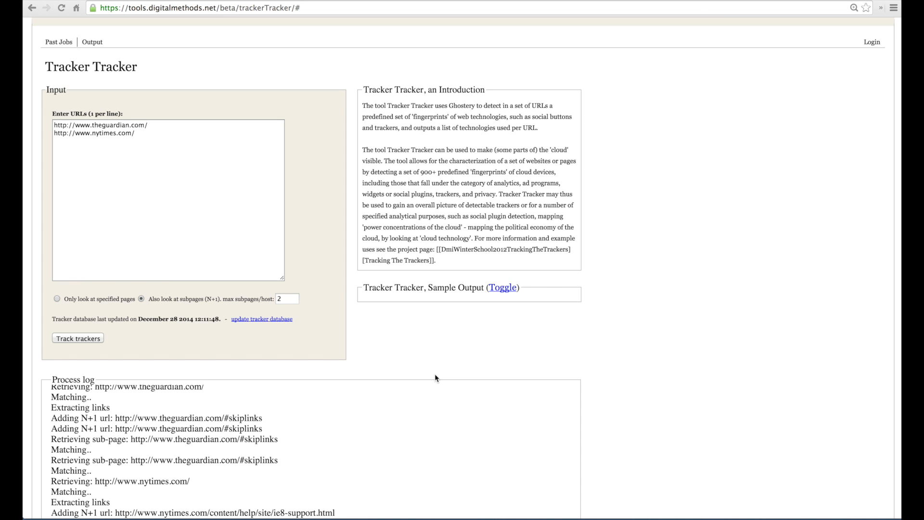
mouse_move(96, 42)
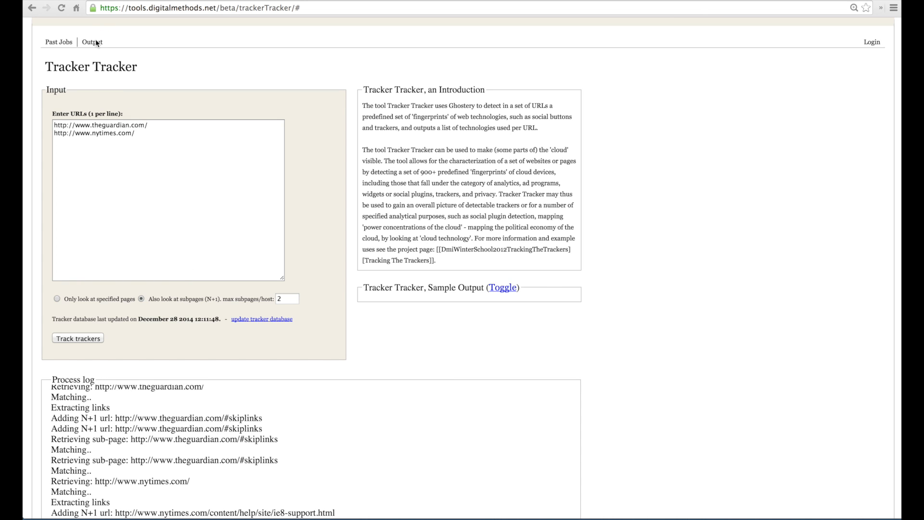
Download the CSV (exhaustive) export of the tracker results from the Output menu
click(92, 41)
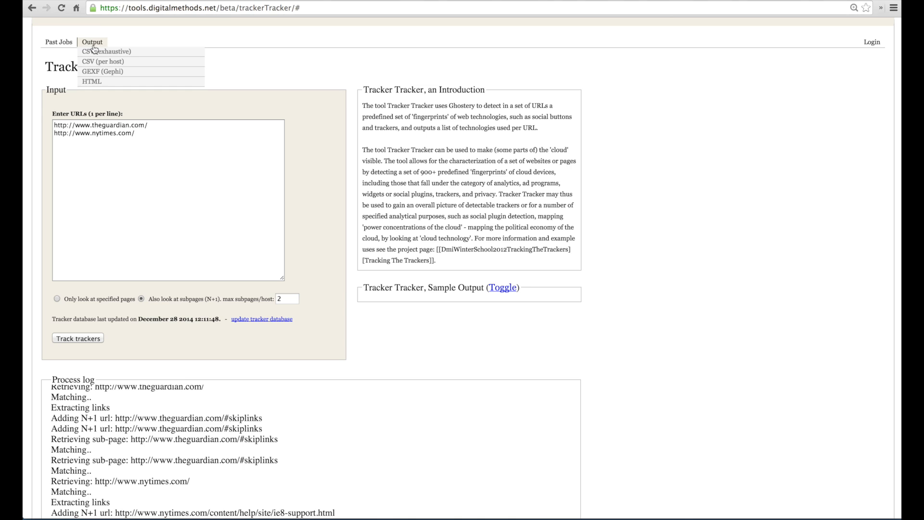
mouse_move(108, 51)
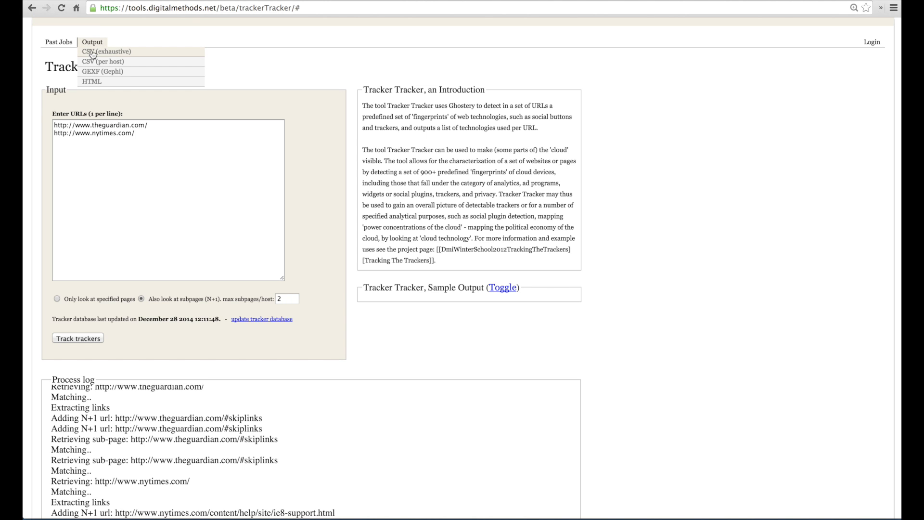
click(108, 52)
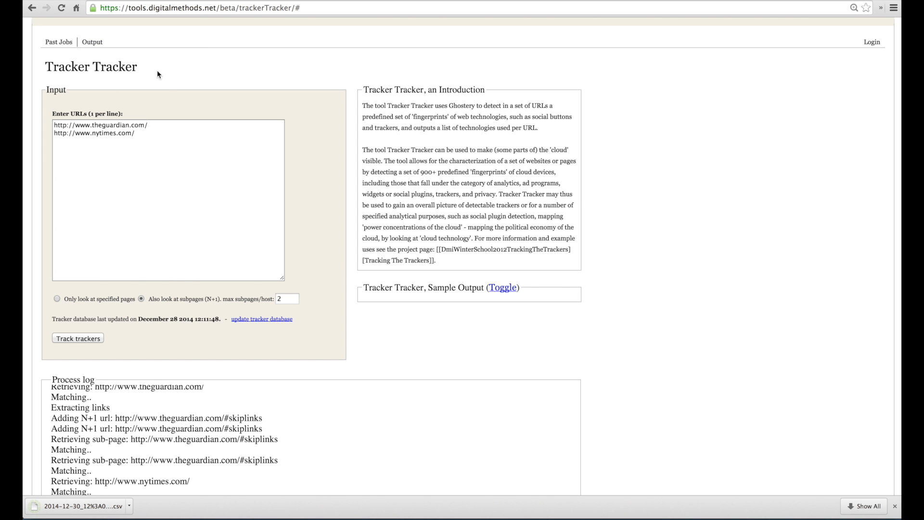
mouse_move(109, 54)
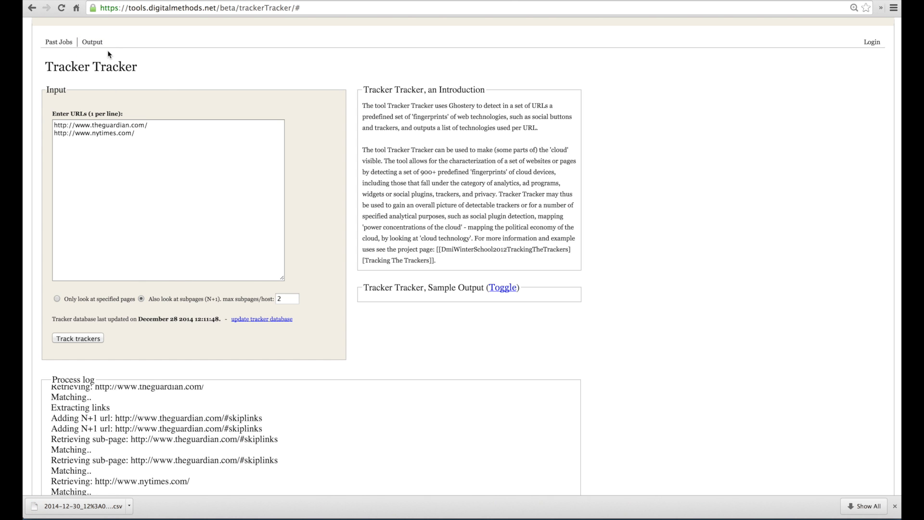
click(92, 42)
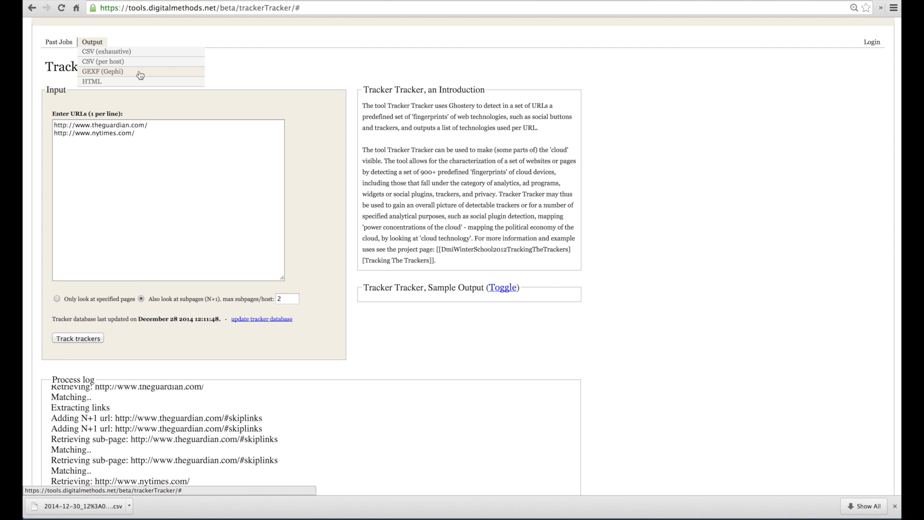
mouse_move(95, 55)
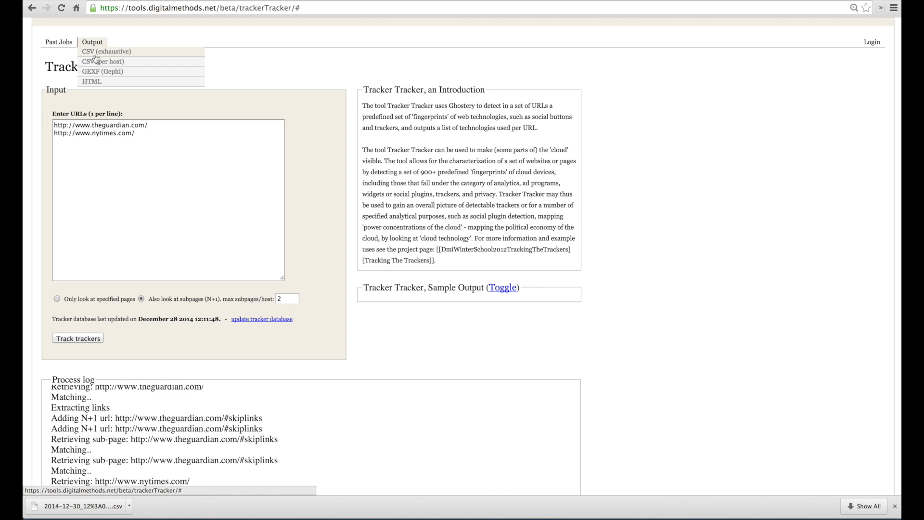